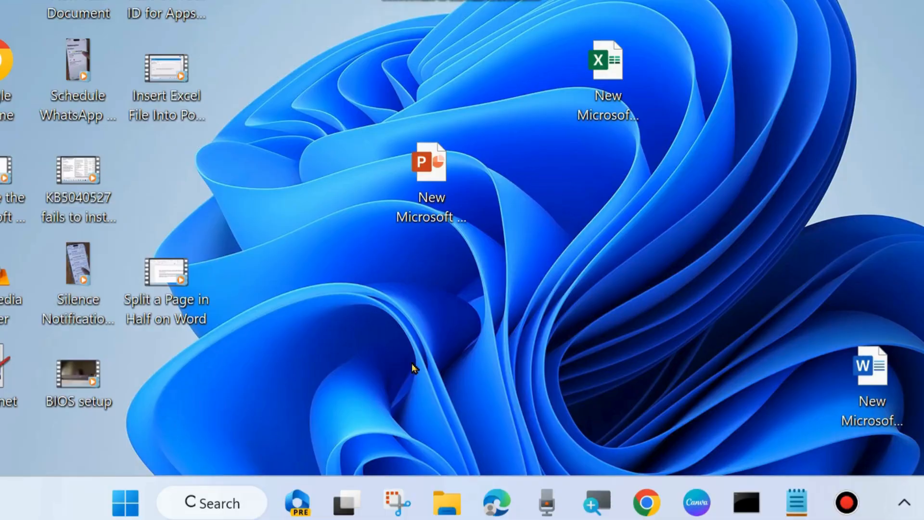
mouse_move(577, 338)
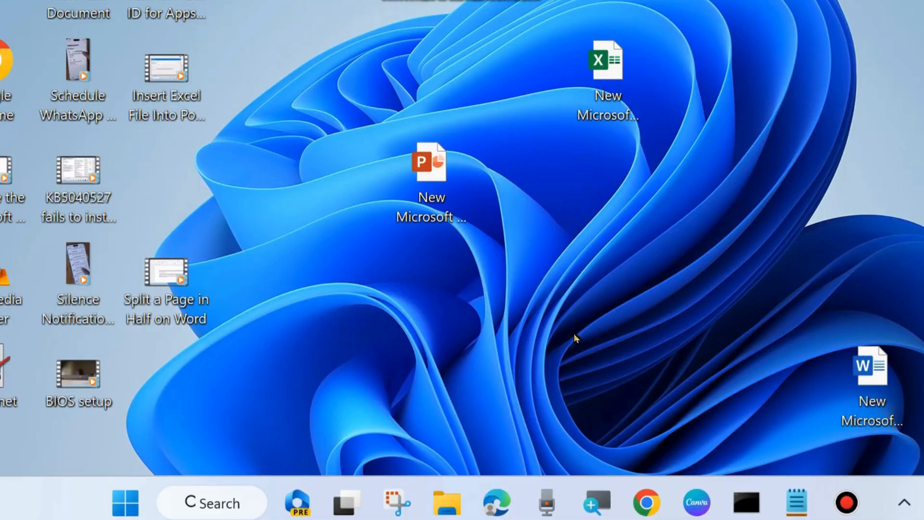
mouse_move(147, 450)
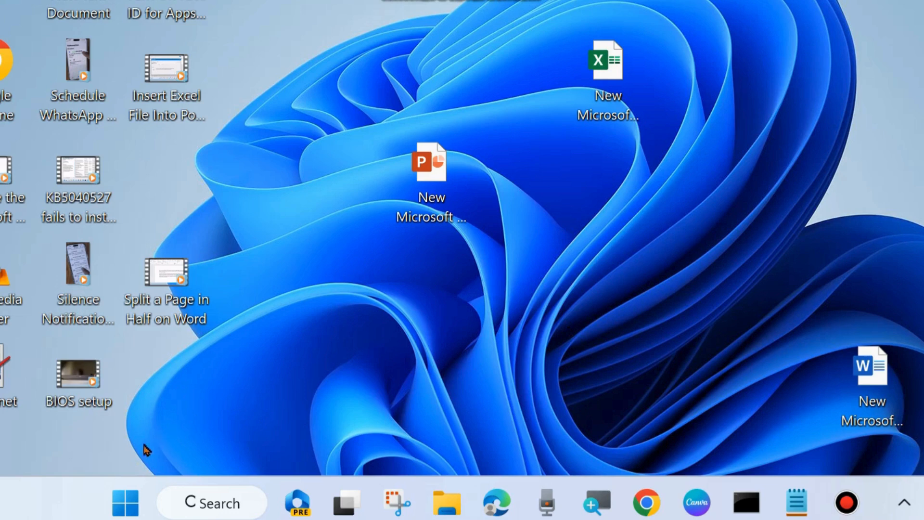
Bring up the Run box from the Start button's shortcut menu and enter gpedit.msc.
right_click(124, 501)
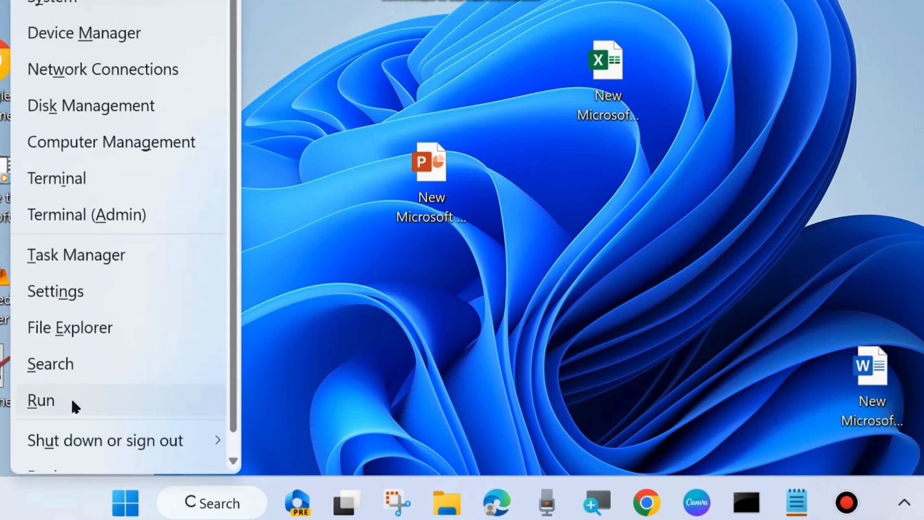
click(41, 400)
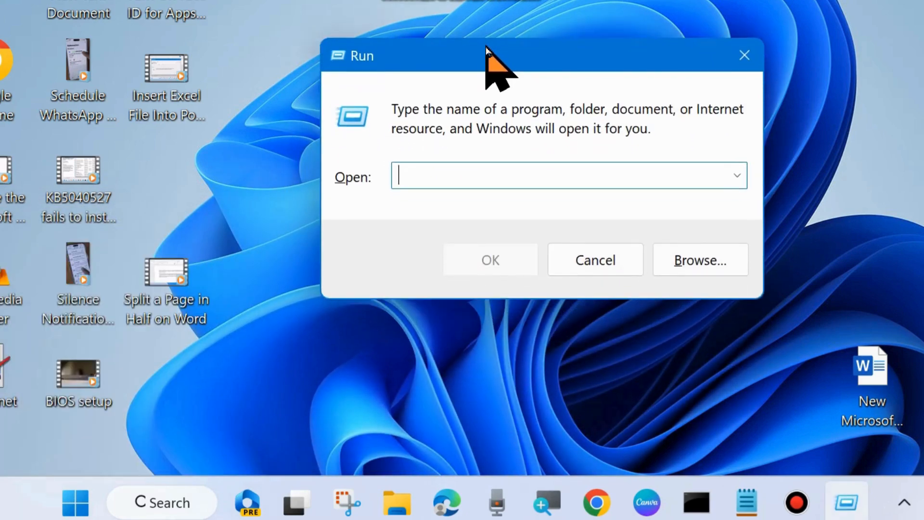
text(g)
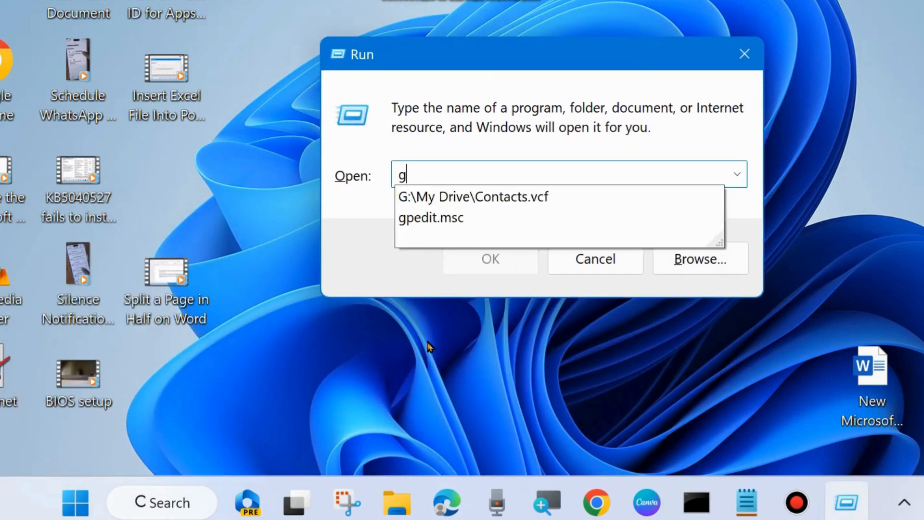
text(pedit.msc)
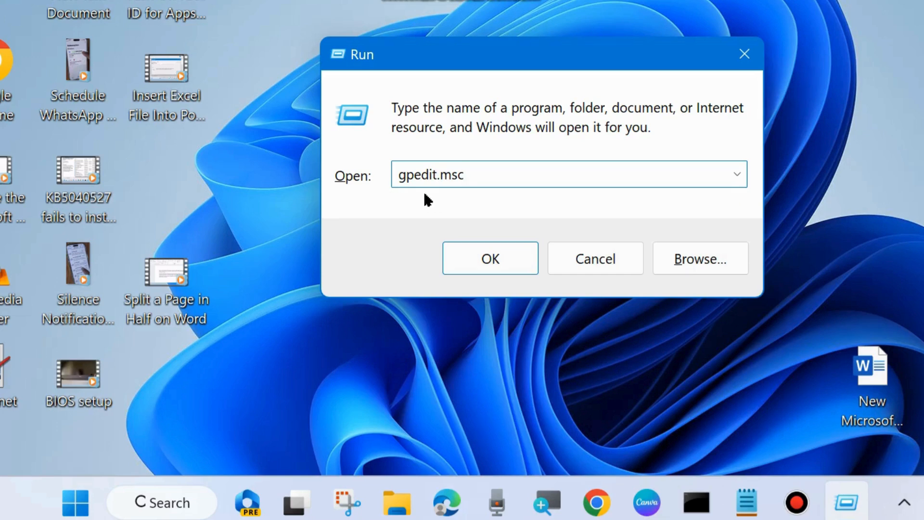
Launch the editor, dismiss the Administrative Templates error, and widen the tree pane until folder names read fully.
click(489, 258)
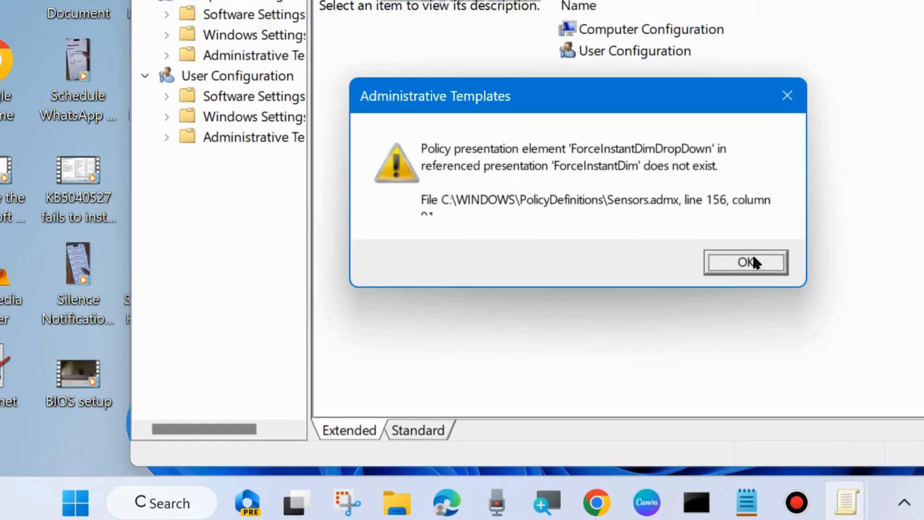
click(745, 262)
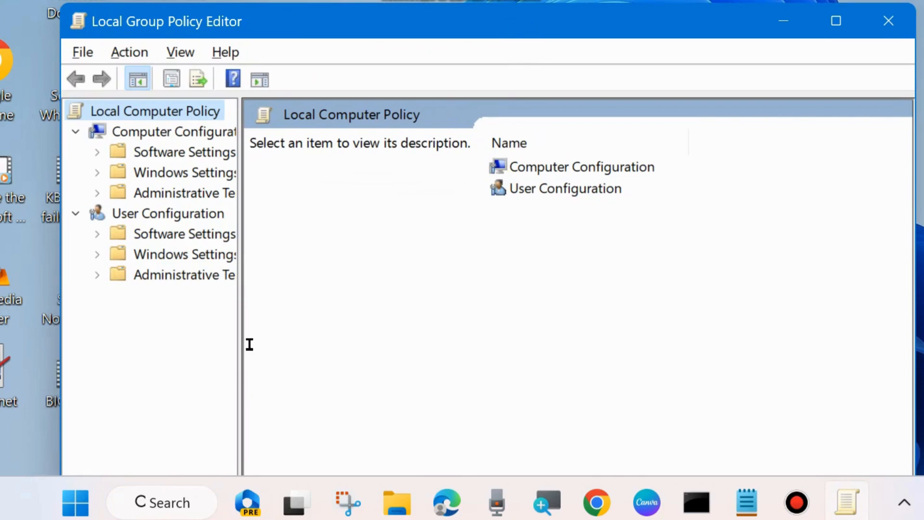
drag(241, 338, 272, 338)
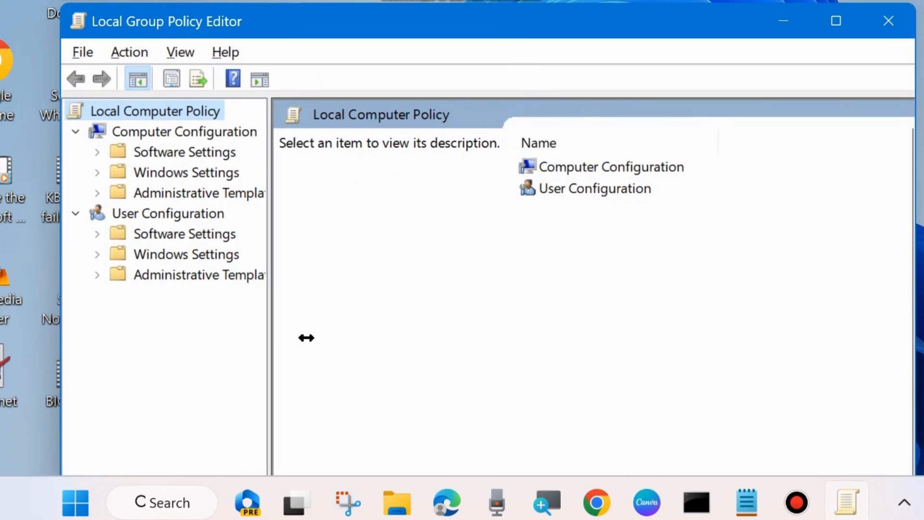
drag(306, 338, 344, 338)
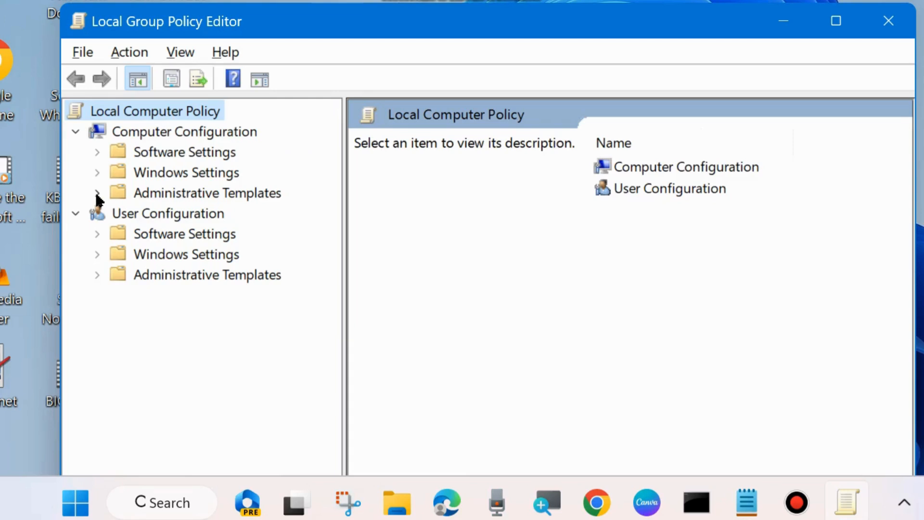
Expand Administrative Templates and Windows Components, scrolling down to the Windows Update folder.
click(97, 192)
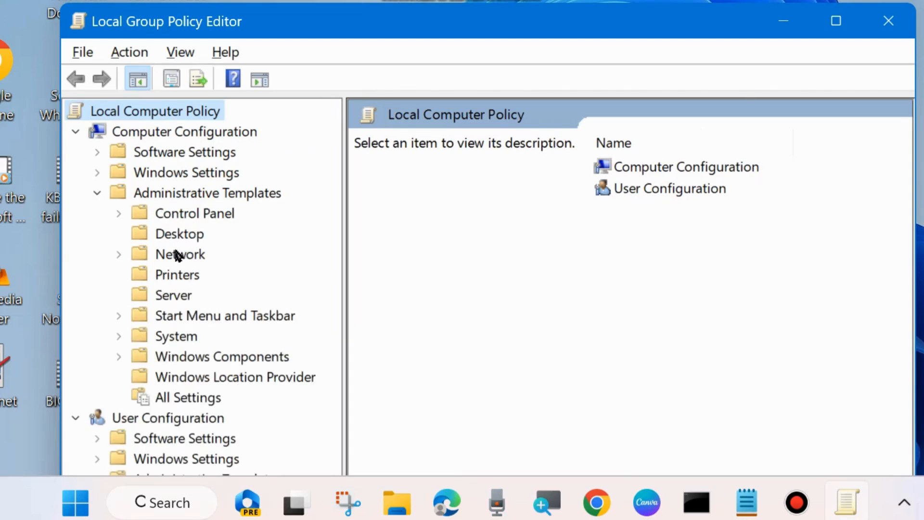
mouse_move(242, 353)
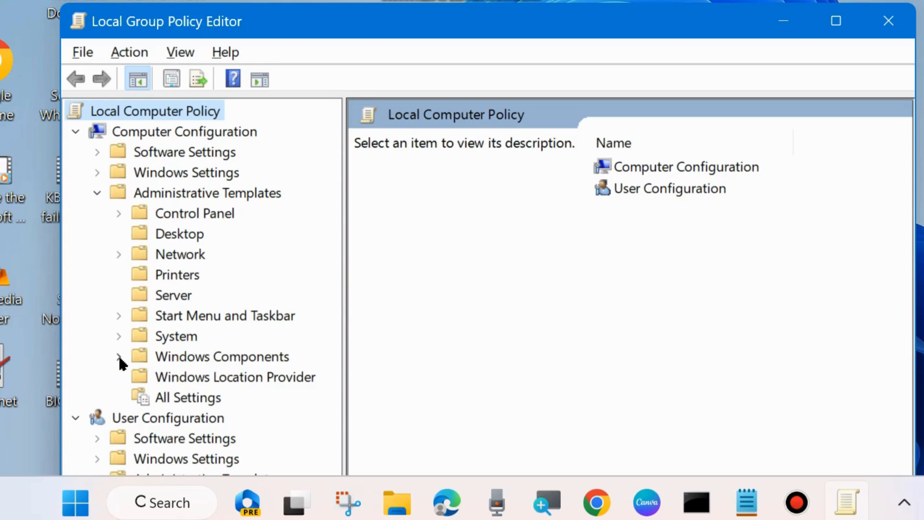
click(118, 356)
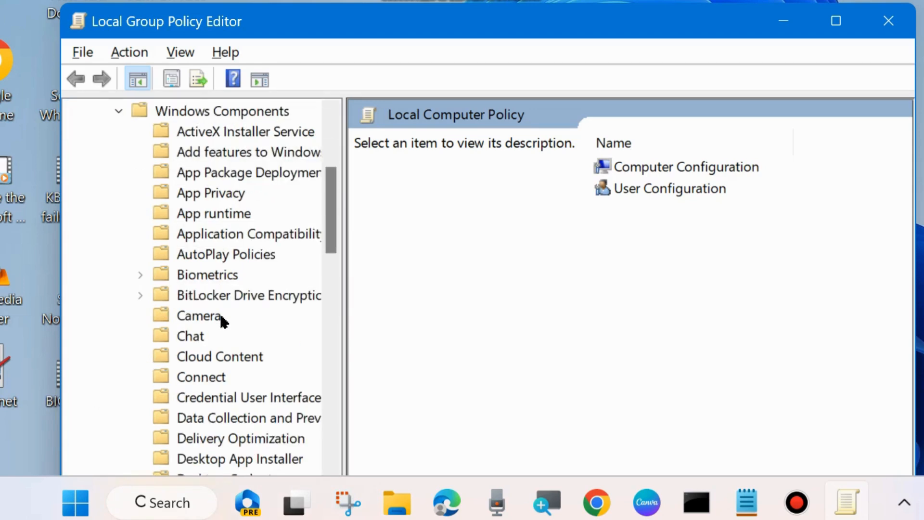
scroll(down, 3)
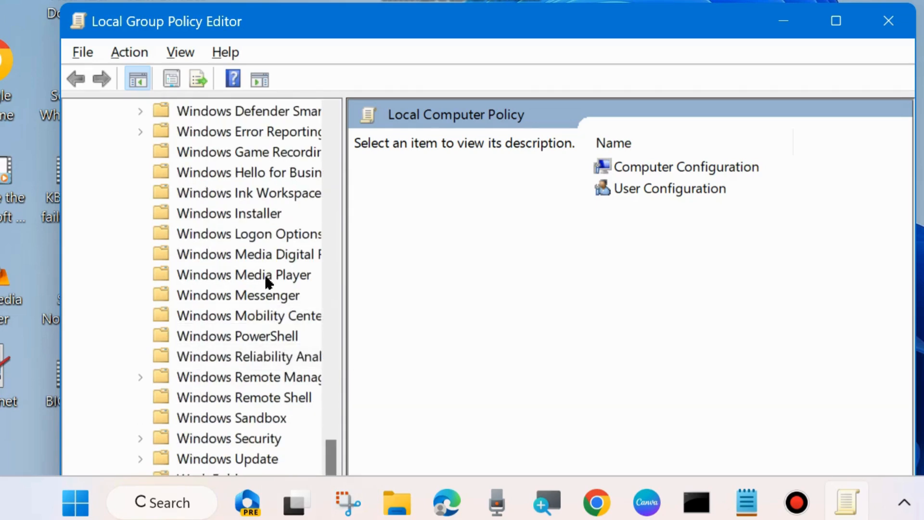
scroll(down, 3)
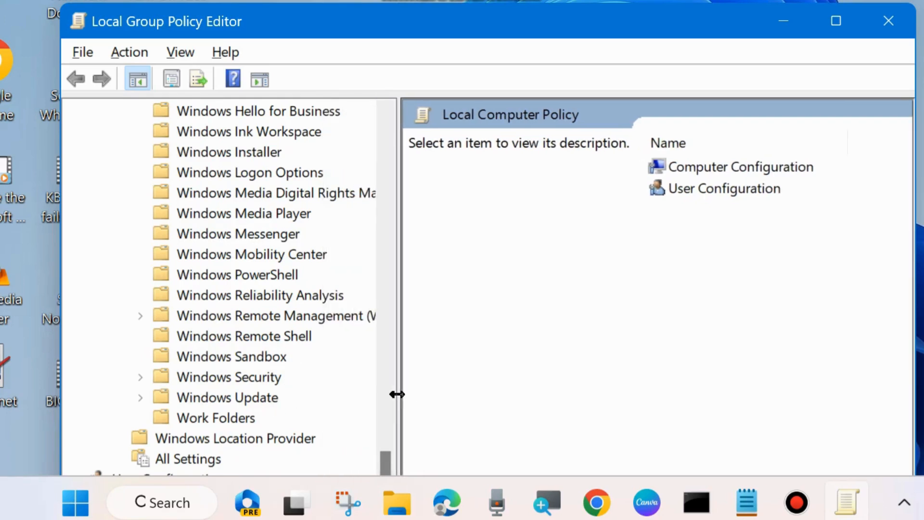
mouse_move(209, 397)
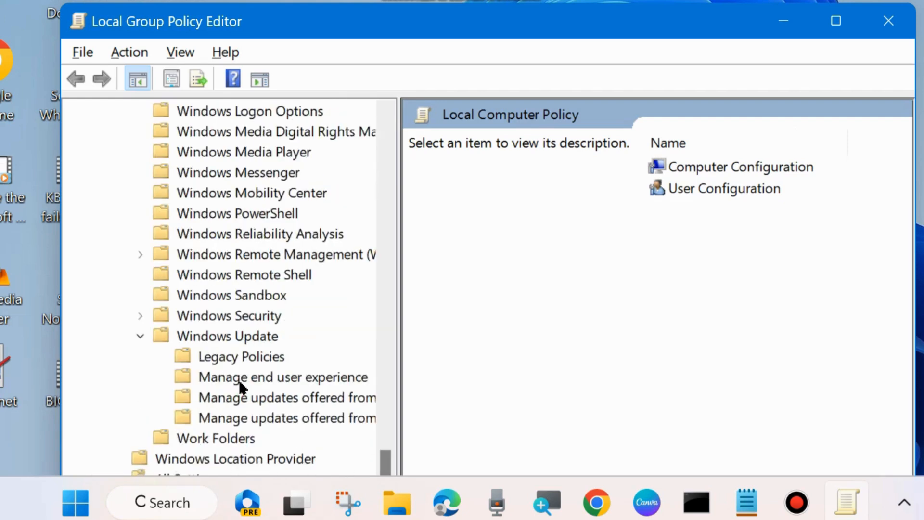
scroll(down, 3)
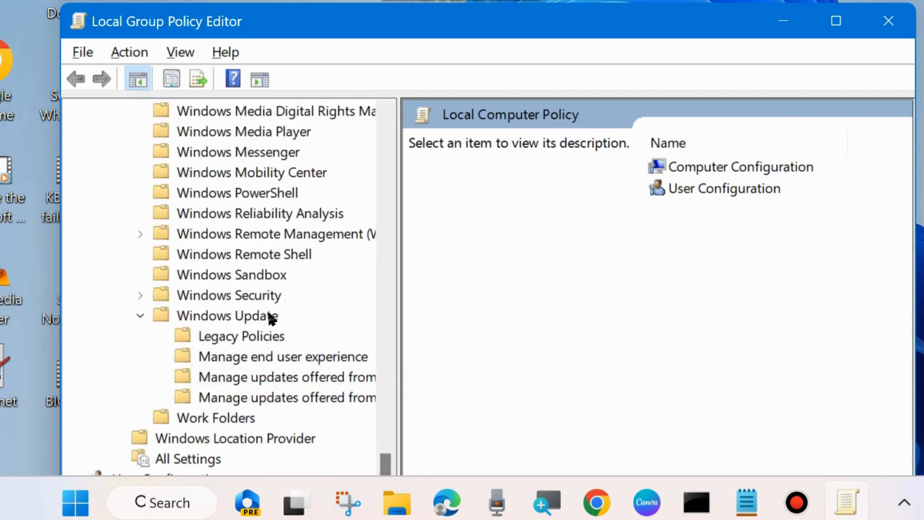
mouse_move(251, 369)
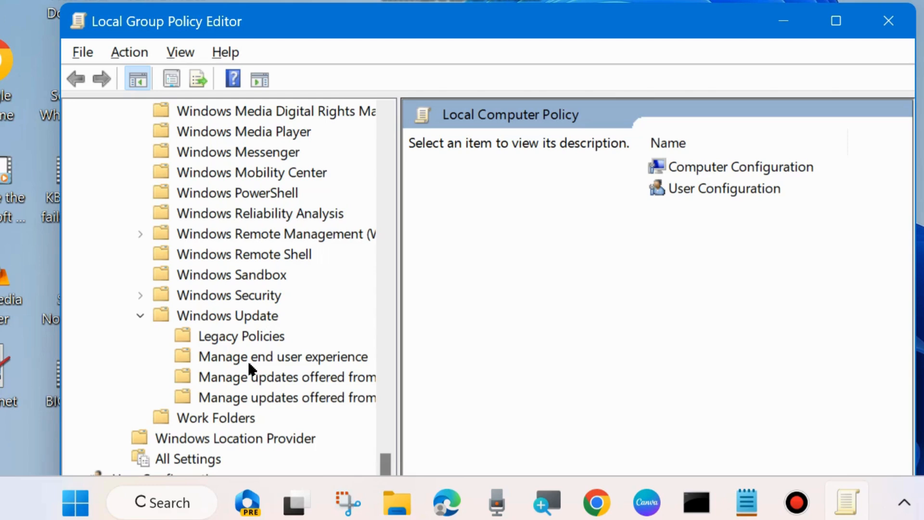
mouse_move(317, 363)
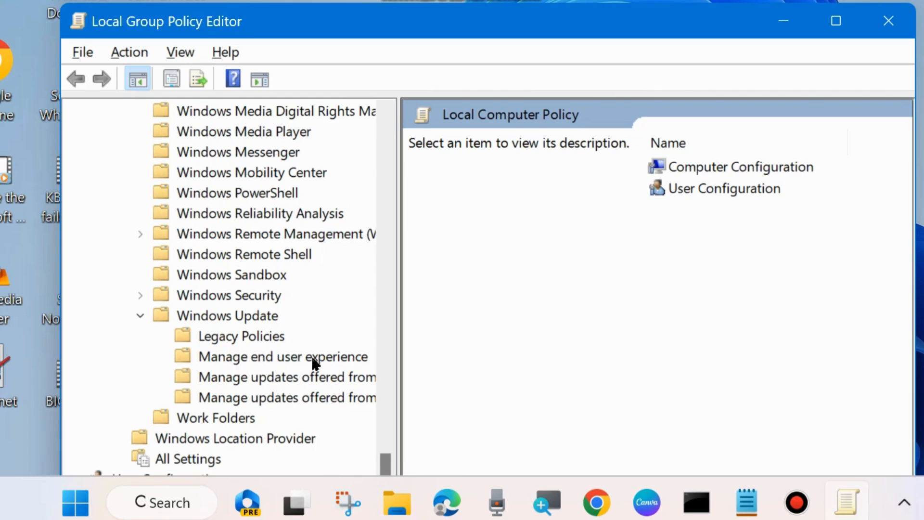
Select Manage end user experience and highlight the Remove access to "Pause updates" feature policy to read its description.
click(283, 356)
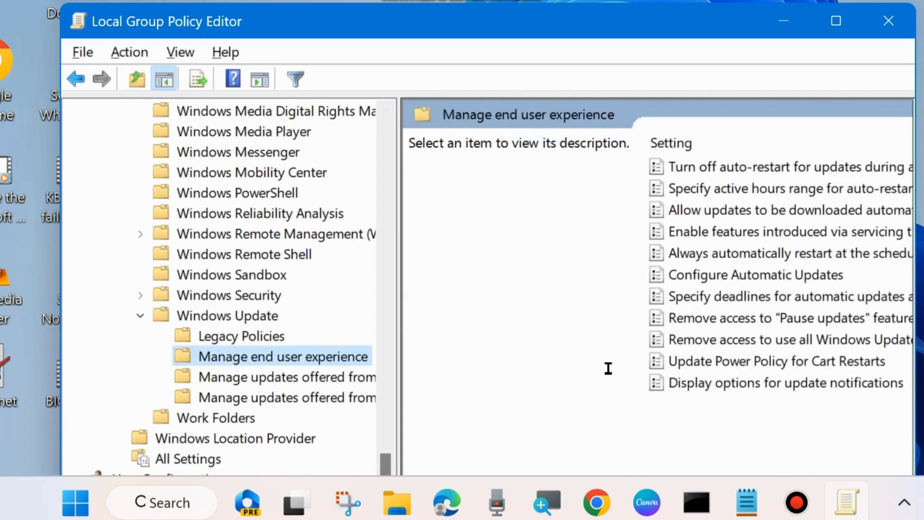
click(765, 361)
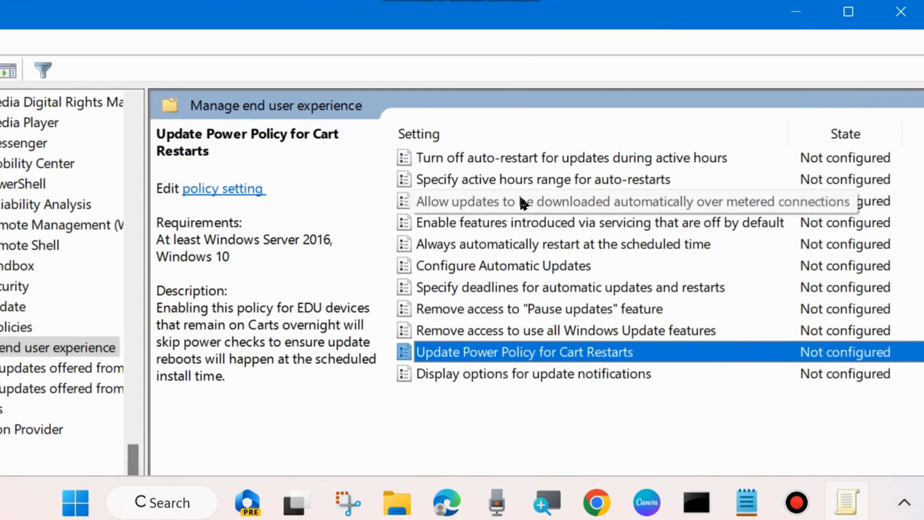
mouse_move(480, 319)
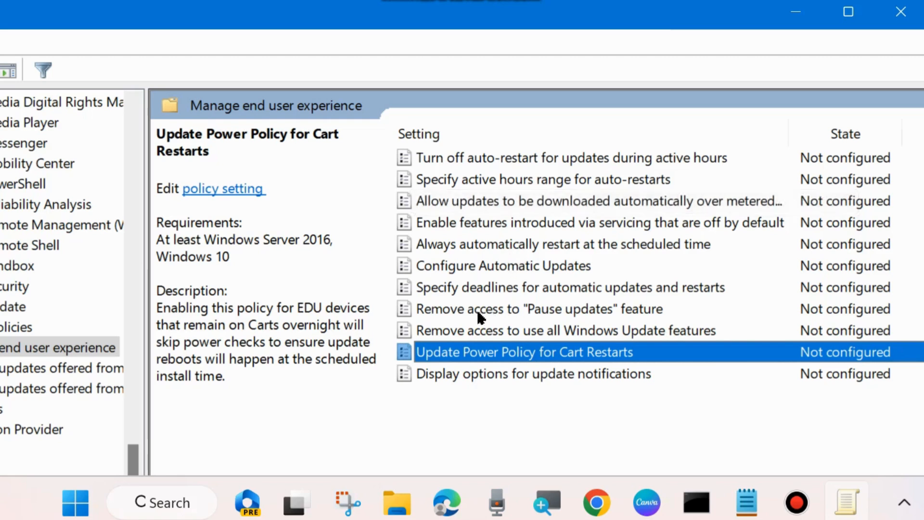
click(539, 308)
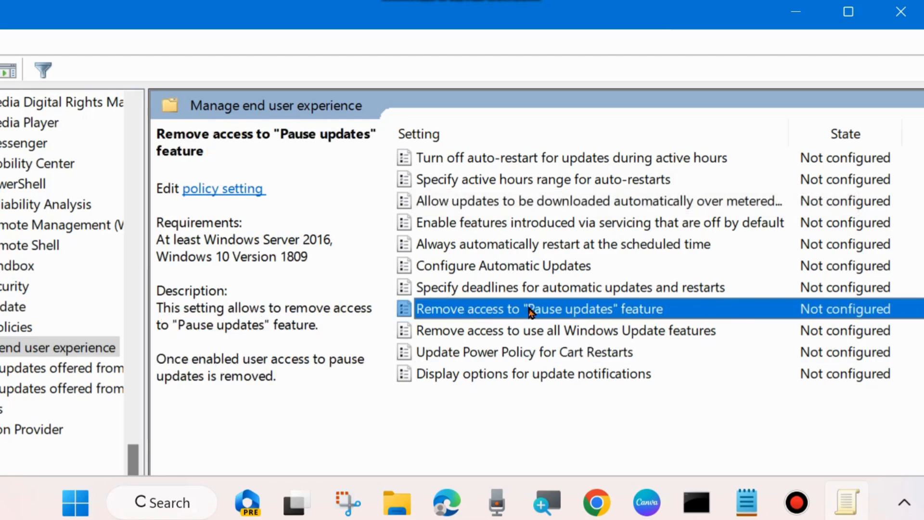
mouse_move(539, 311)
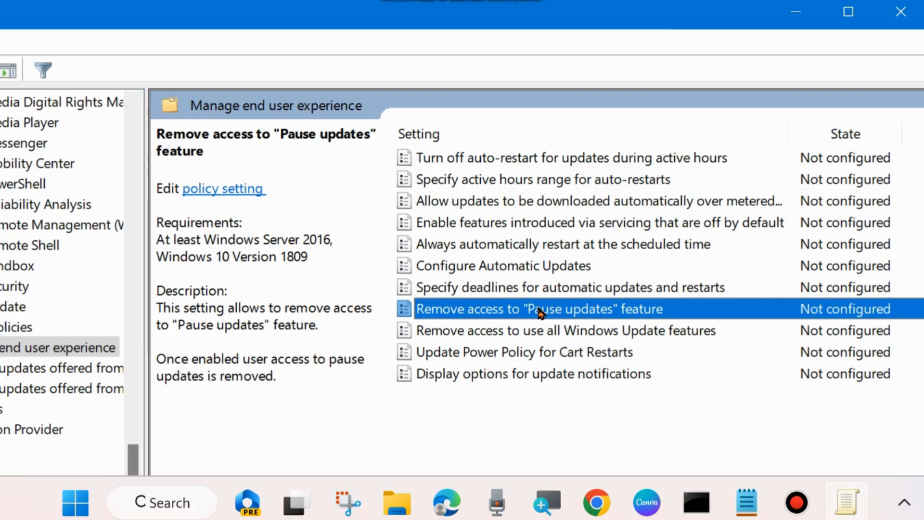
mouse_move(466, 311)
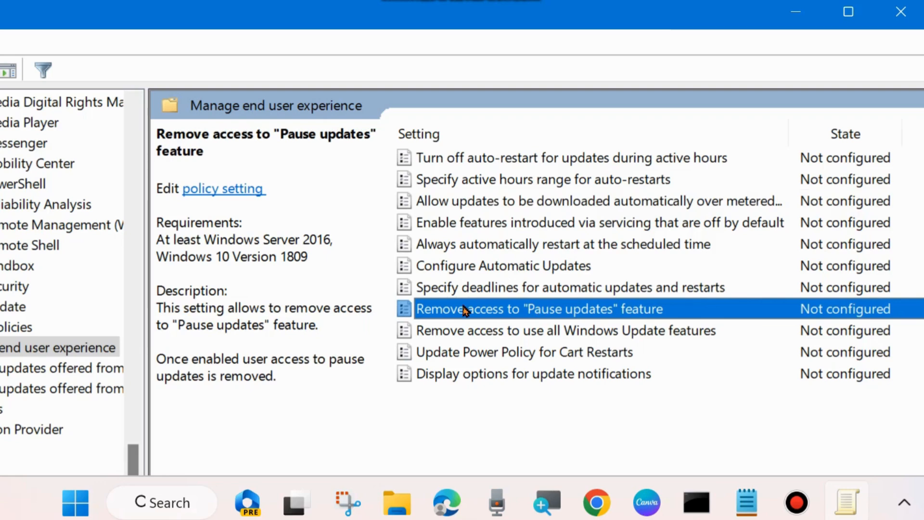
Bring up the Pause updates removal policy dialog and choose Enabled.
double_click(538, 308)
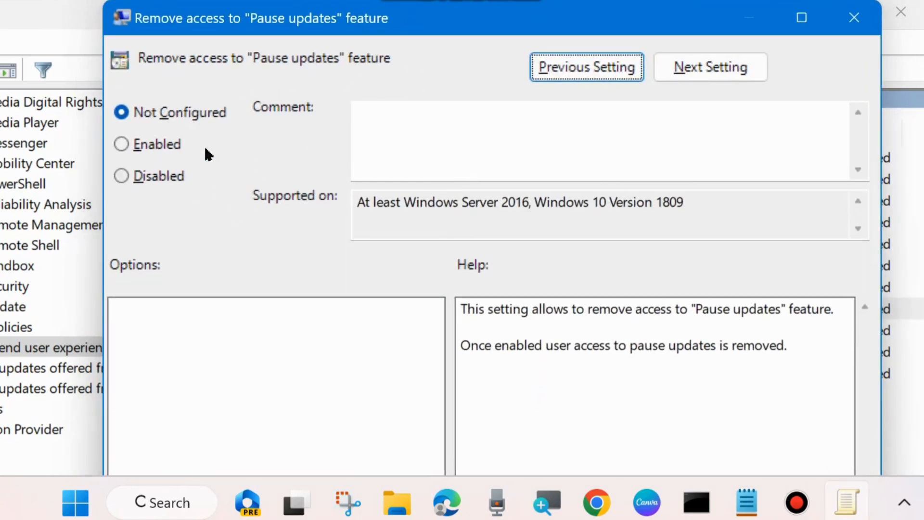
mouse_move(210, 189)
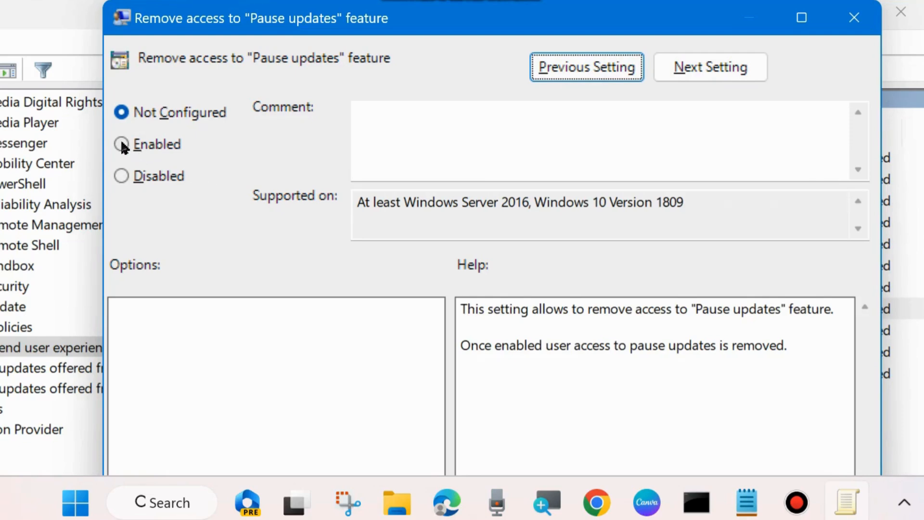
mouse_move(247, 17)
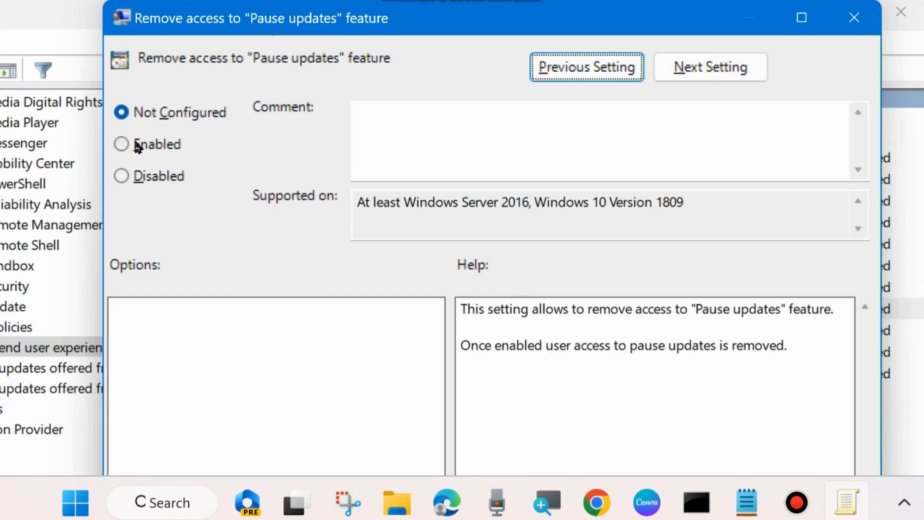
click(121, 144)
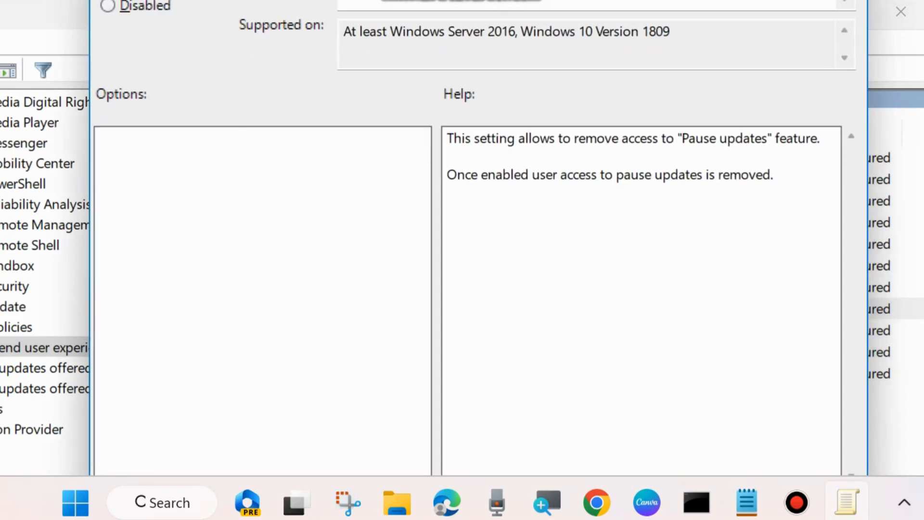
mouse_move(788, 475)
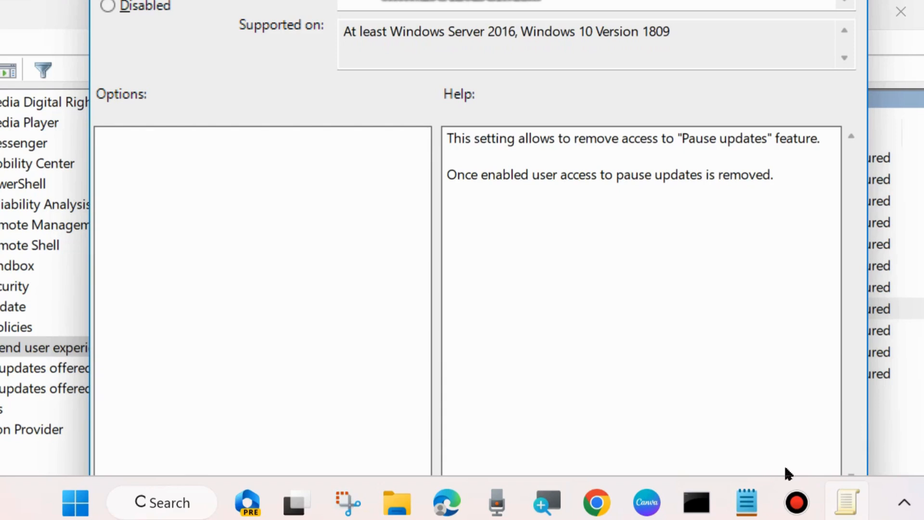
mouse_move(692, 472)
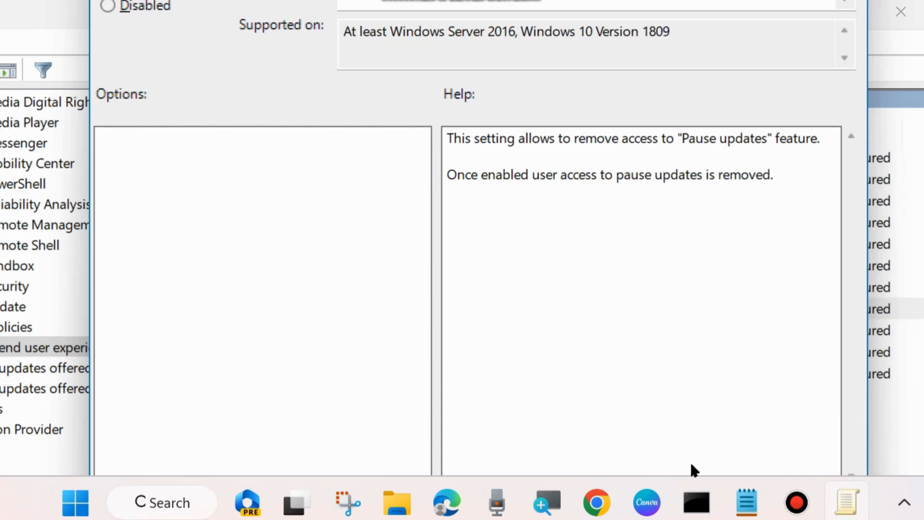
mouse_move(592, 191)
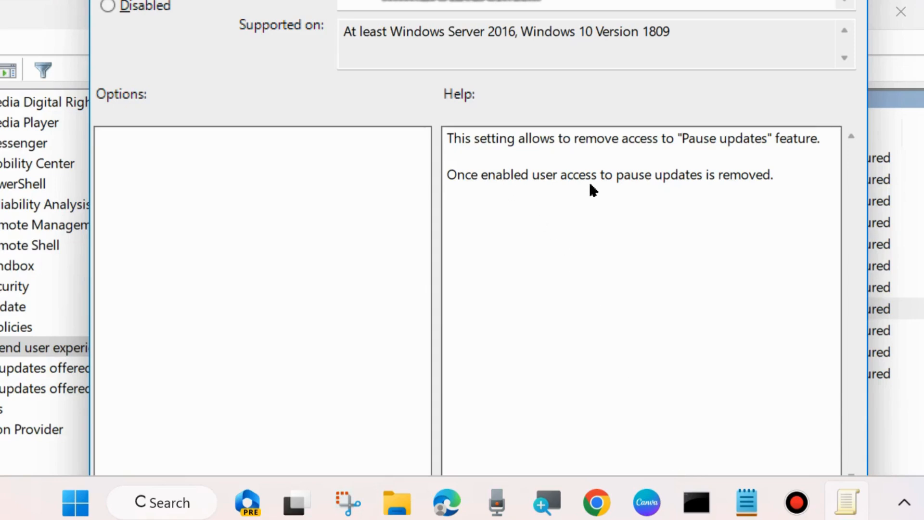